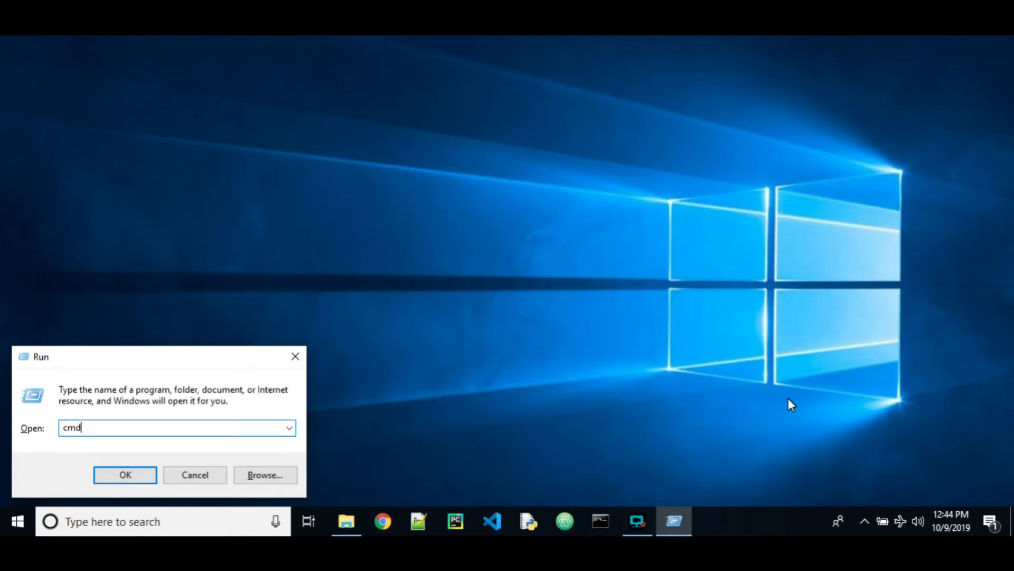
Confirm 'cmd' in the Run dialog to launch a Command Prompt window
click(125, 475)
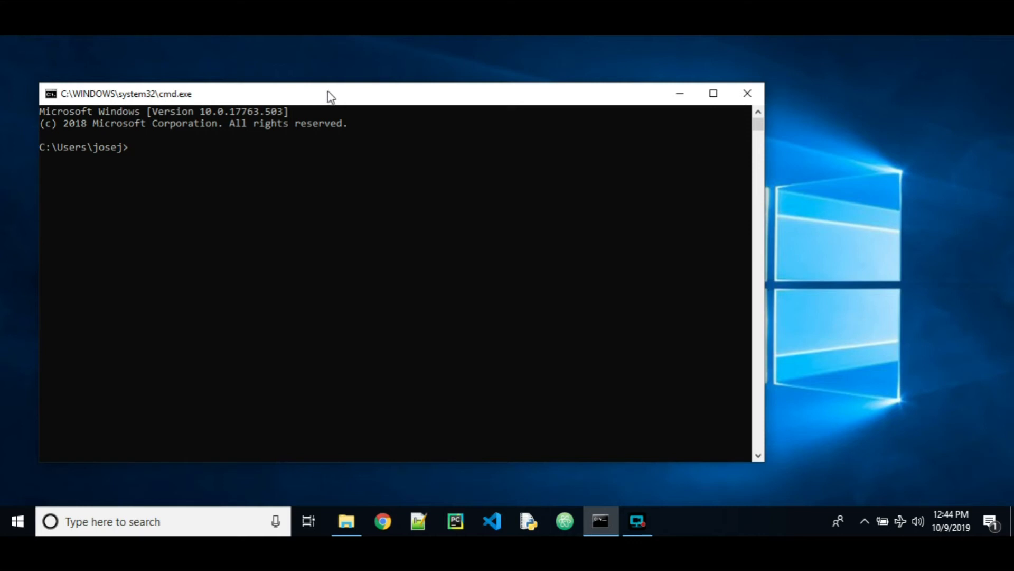
mouse_move(123, 157)
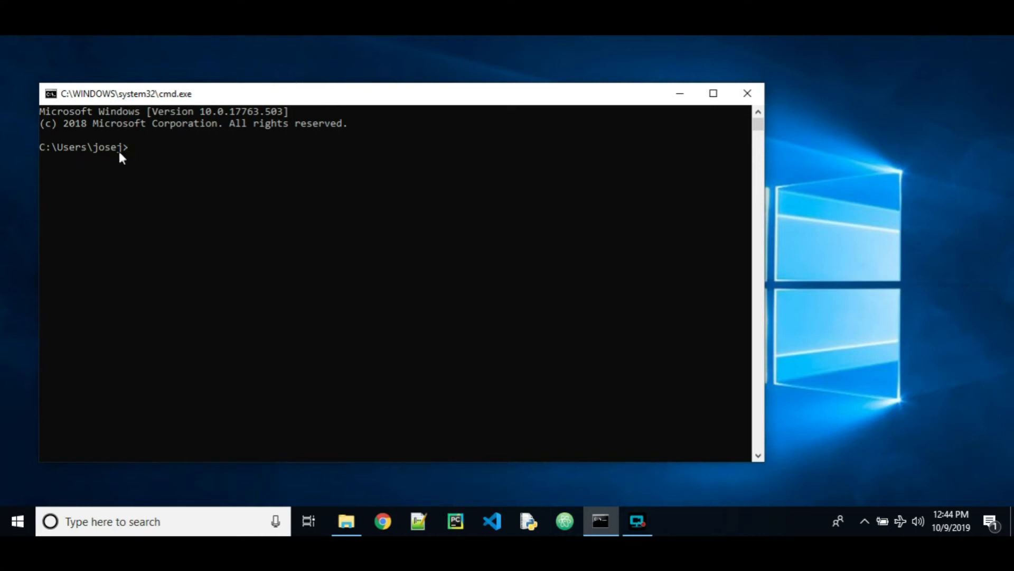
mouse_move(125, 160)
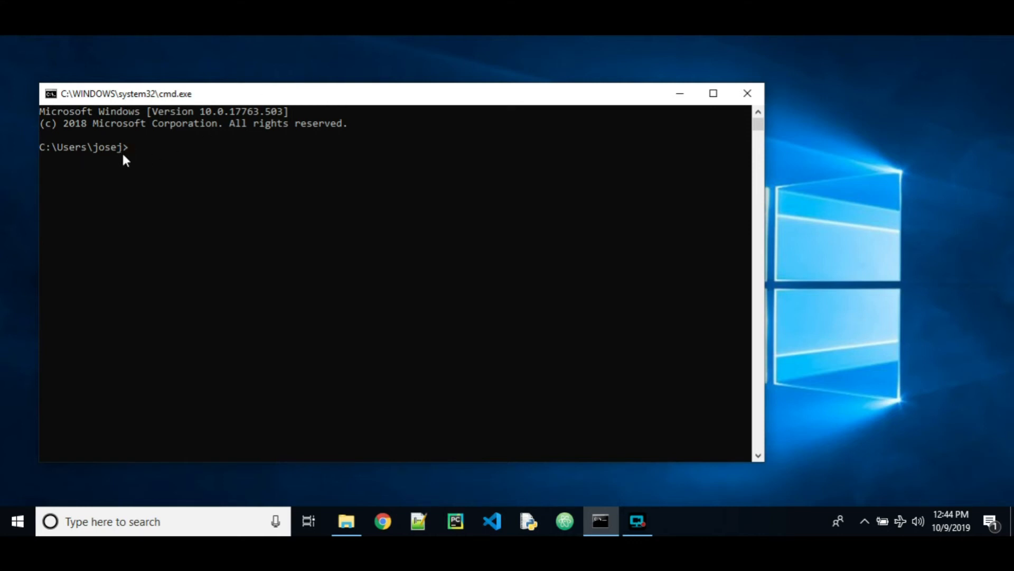